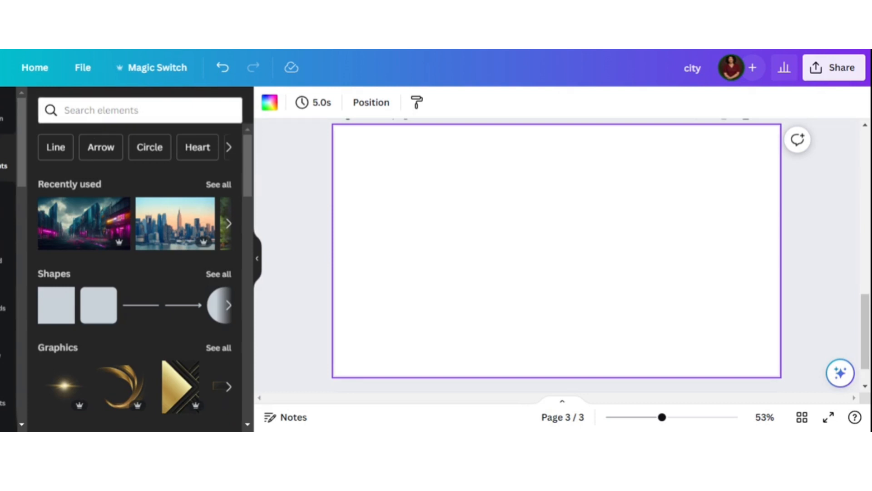
Step: Search Elements for 'city background' and browse the Photos results
text(c)
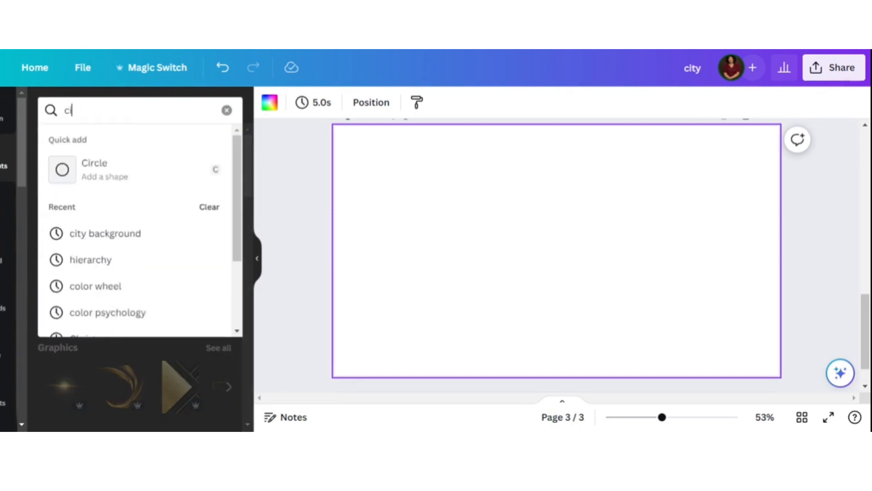
text(ity background)
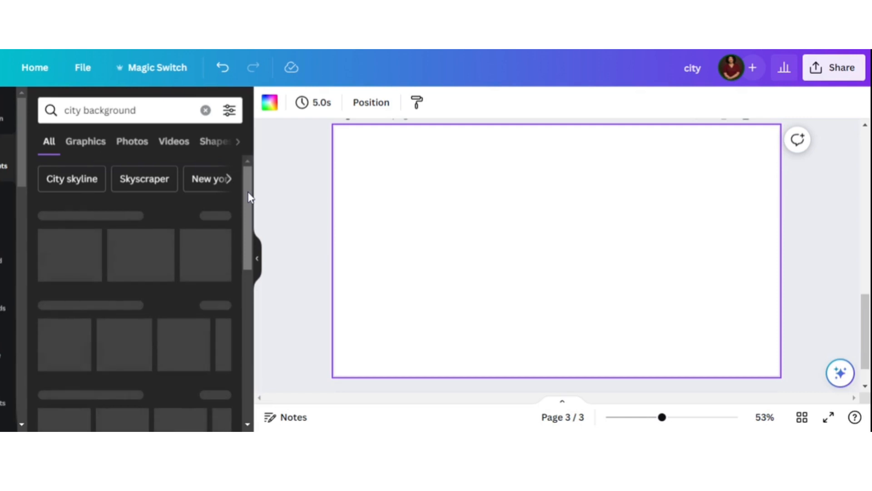
mouse_move(250, 197)
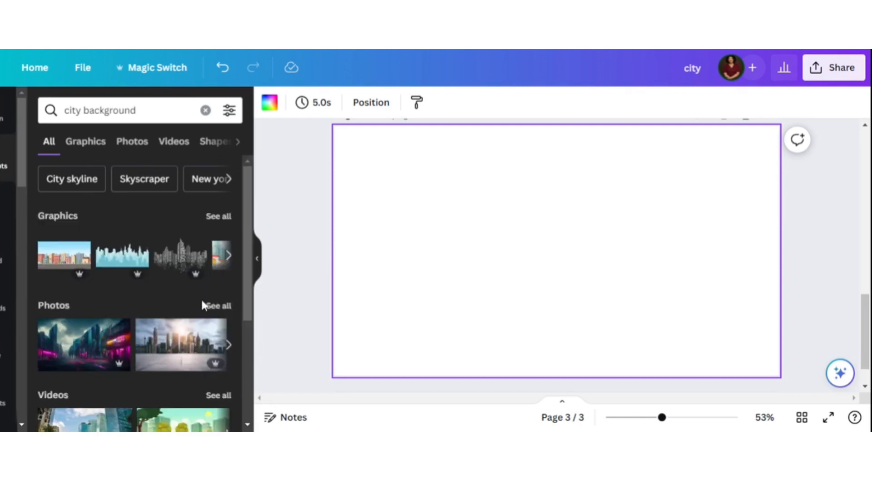
click(132, 141)
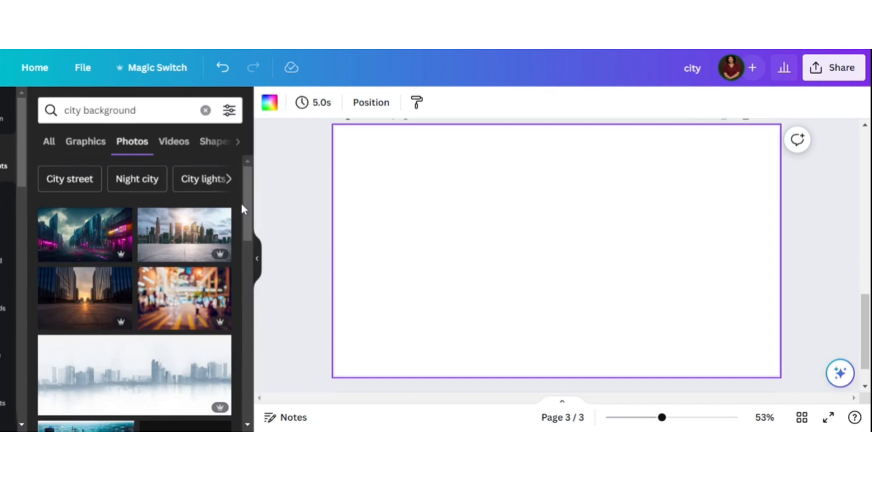
mouse_move(248, 232)
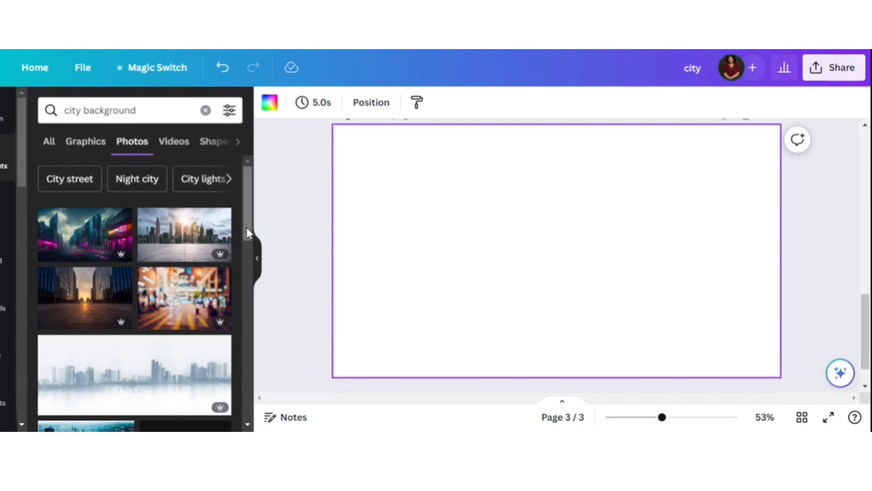
scroll(down, 3)
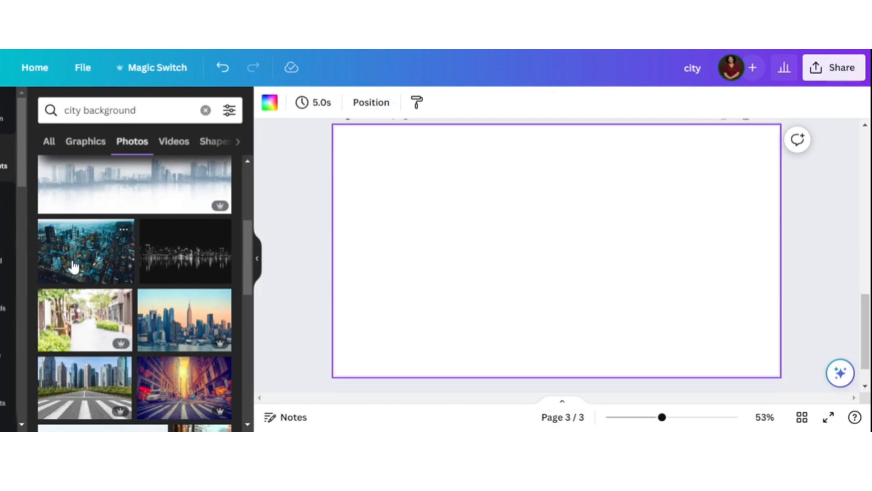
Step: Add the aerial night city photo and set it as the page background
click(84, 250)
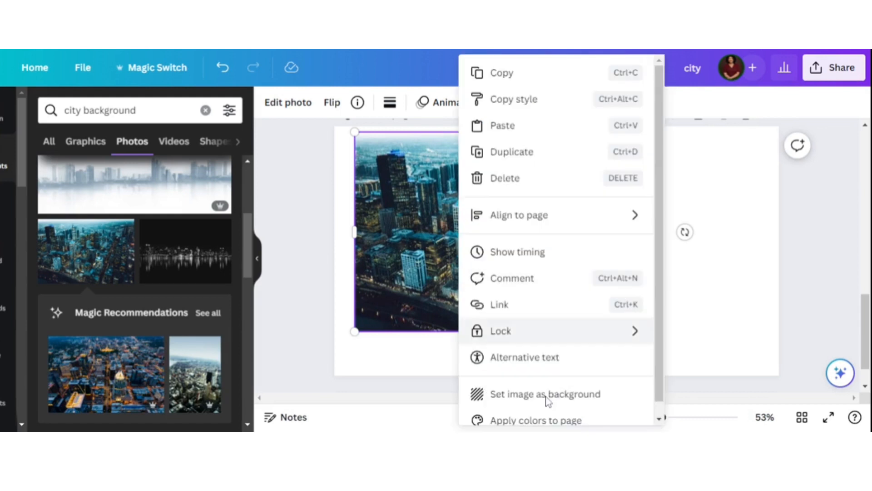
click(545, 393)
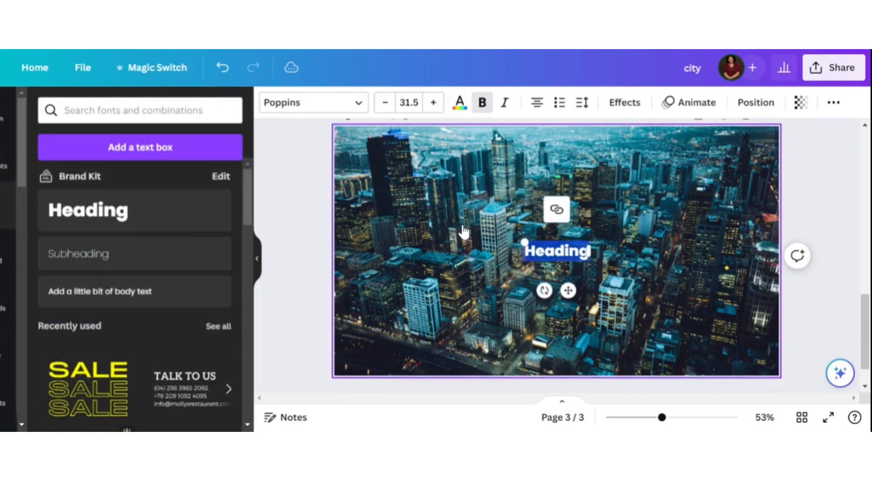
Step: Add a Heading text box reading 'city' over the photo
text(cit)
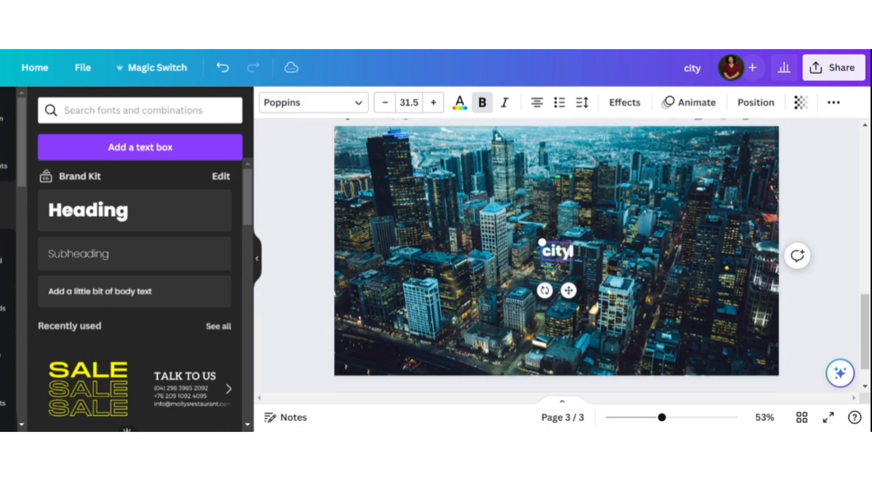
text(yl)
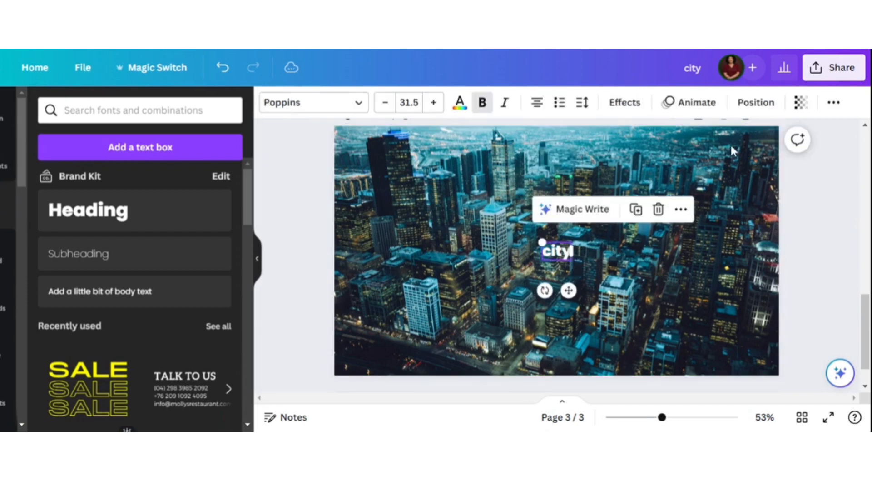
click(833, 102)
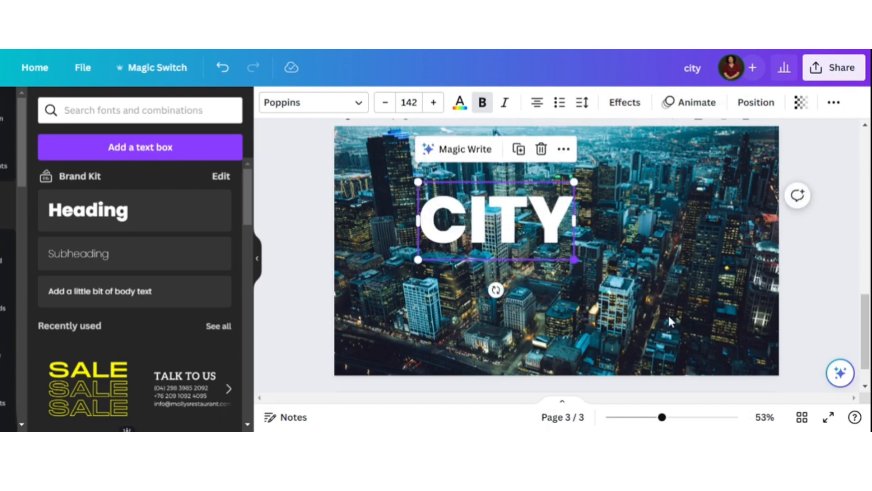
Step: Enlarge the CITY text into big lettering and centre it over the skyline
drag(577, 260, 728, 337)
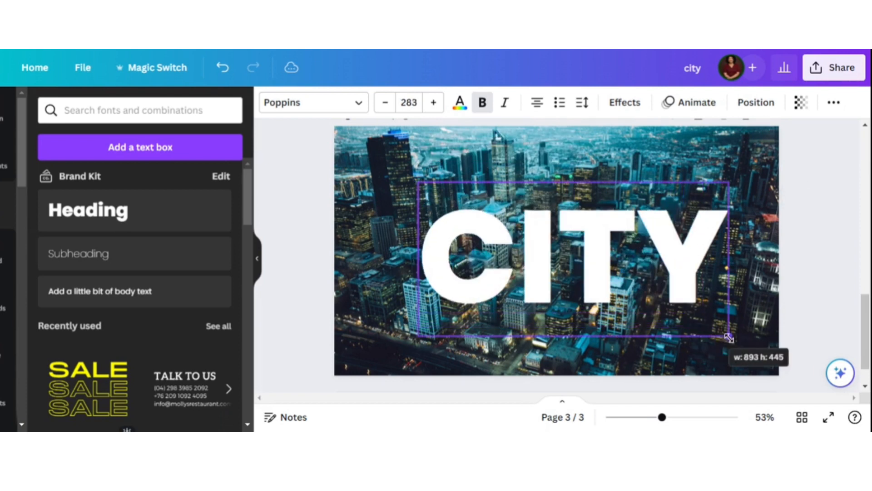
drag(728, 337, 743, 343)
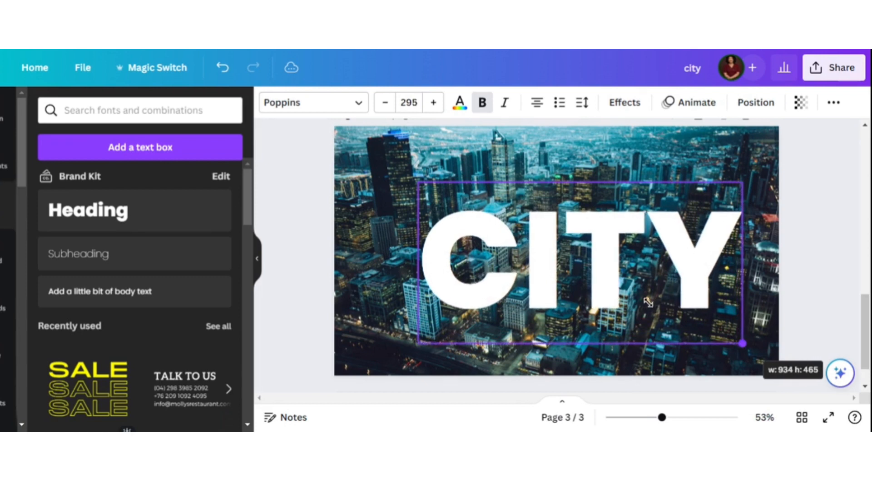
drag(648, 303, 584, 303)
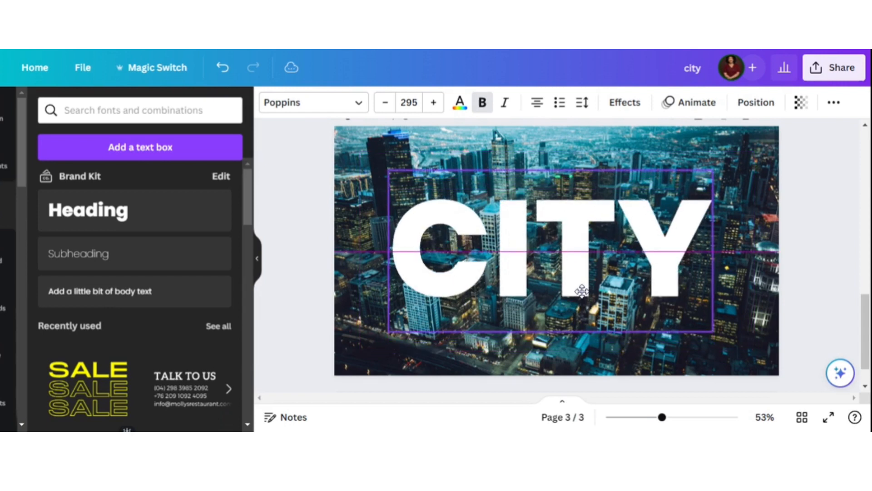
click(556, 250)
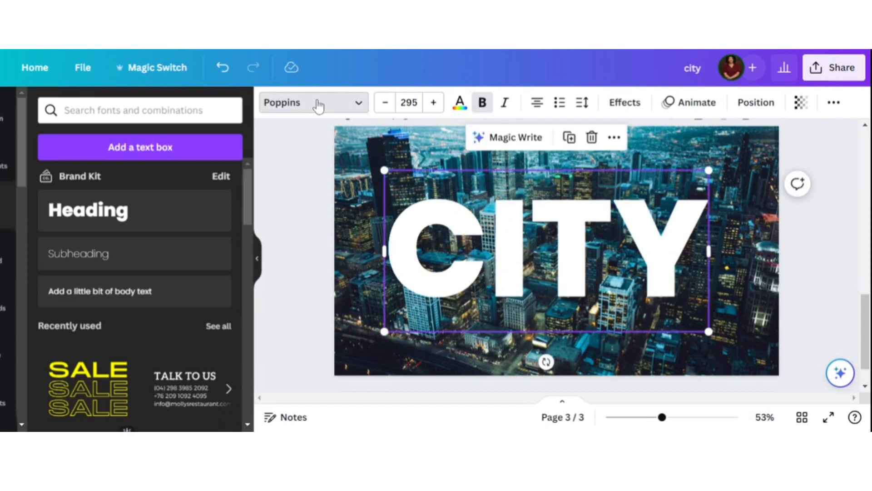
Step: Give CITY the '210 Black Box' knockout font and reposition it over the photo
click(309, 102)
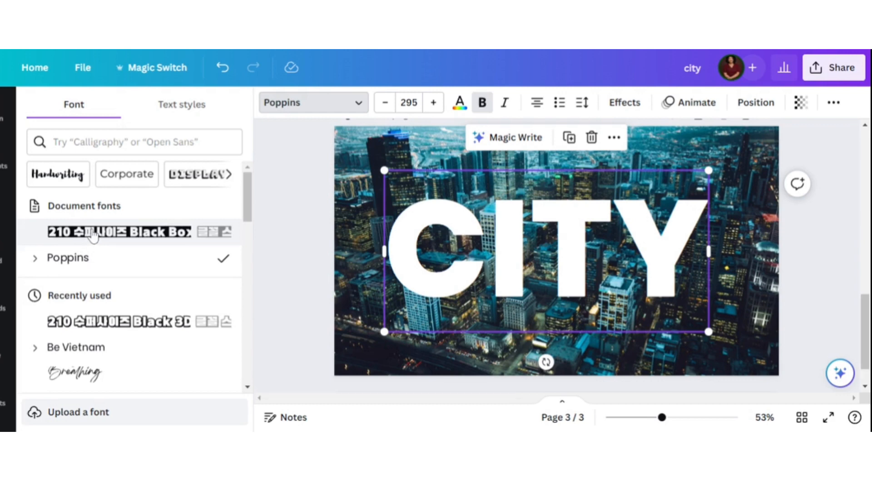
click(119, 231)
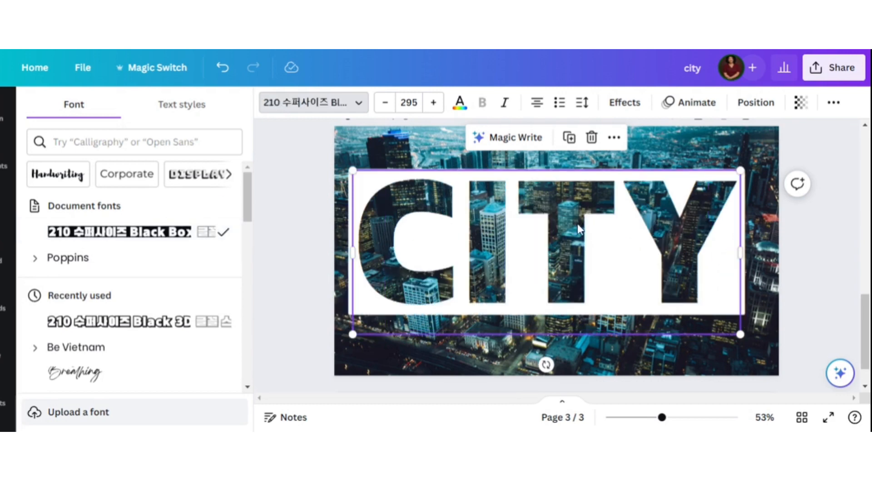
drag(578, 253, 572, 243)
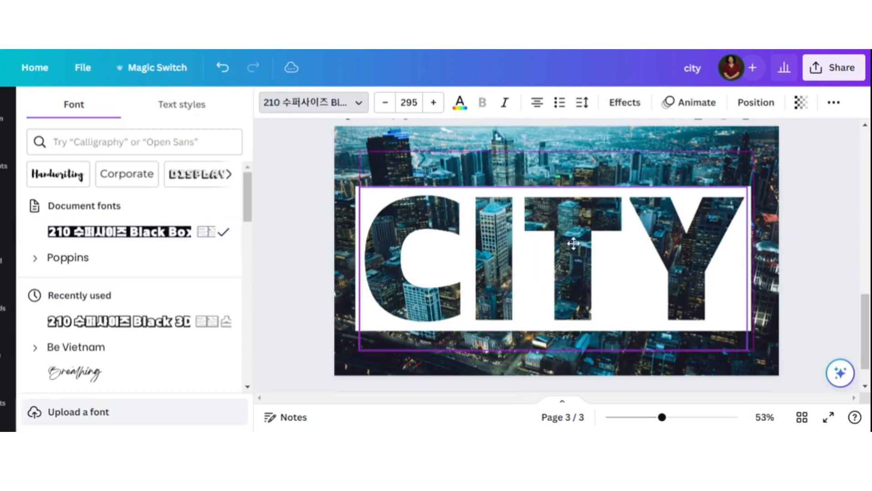
Step: Lower the CITY block's transparency to about 83
click(556, 256)
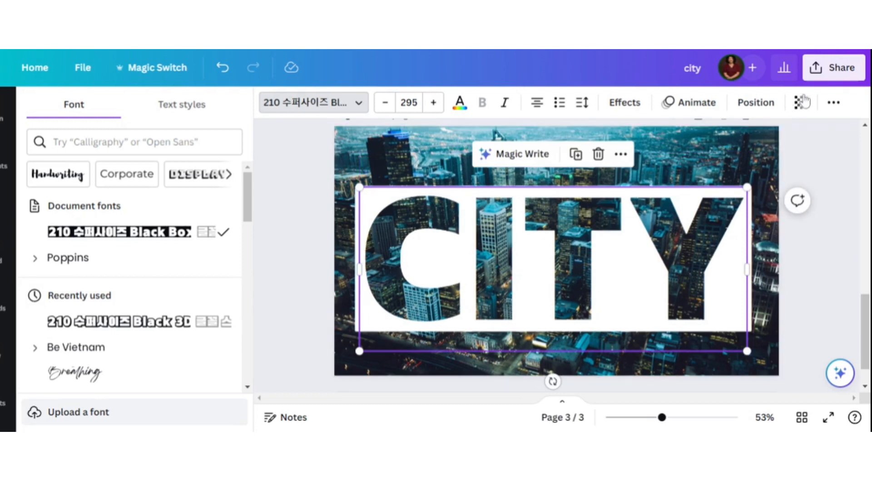
click(800, 101)
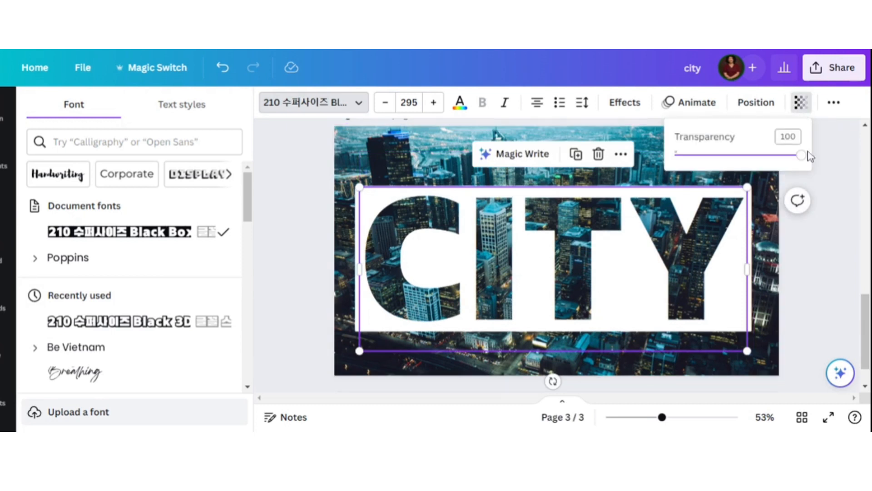
drag(800, 154, 778, 155)
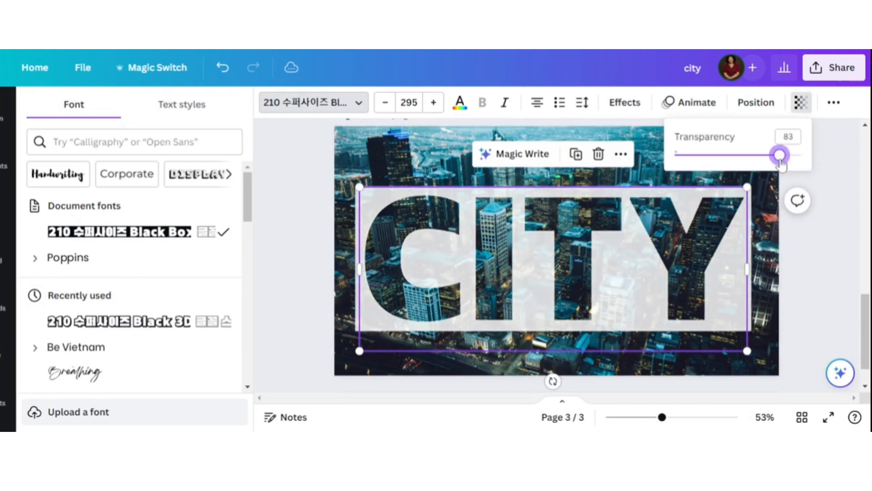